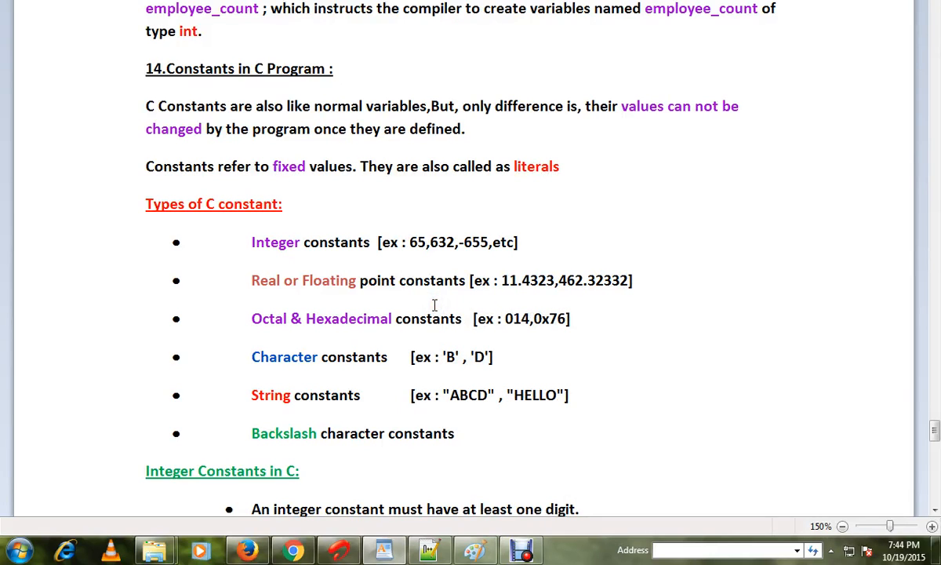
pyautogui.moveTo(403, 244)
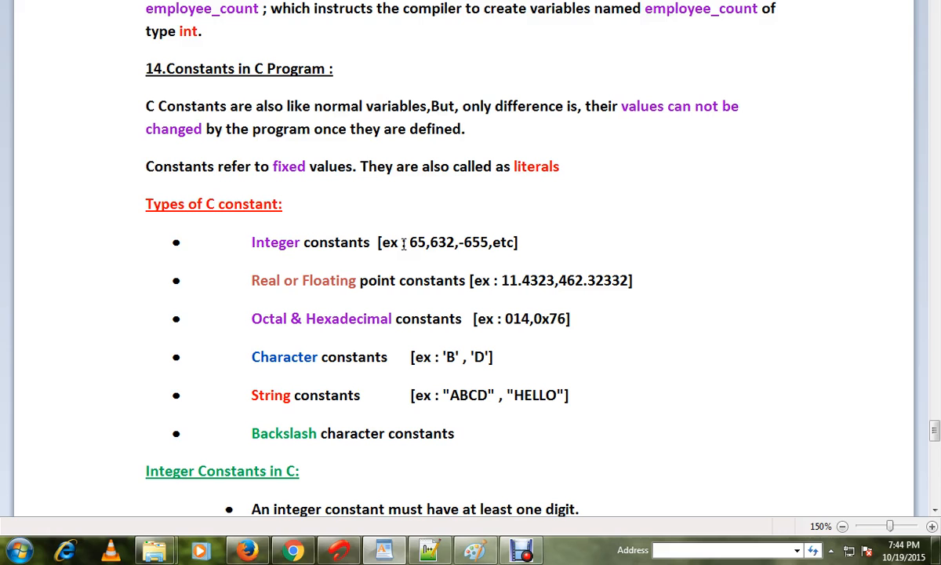
pyautogui.moveTo(540, 166)
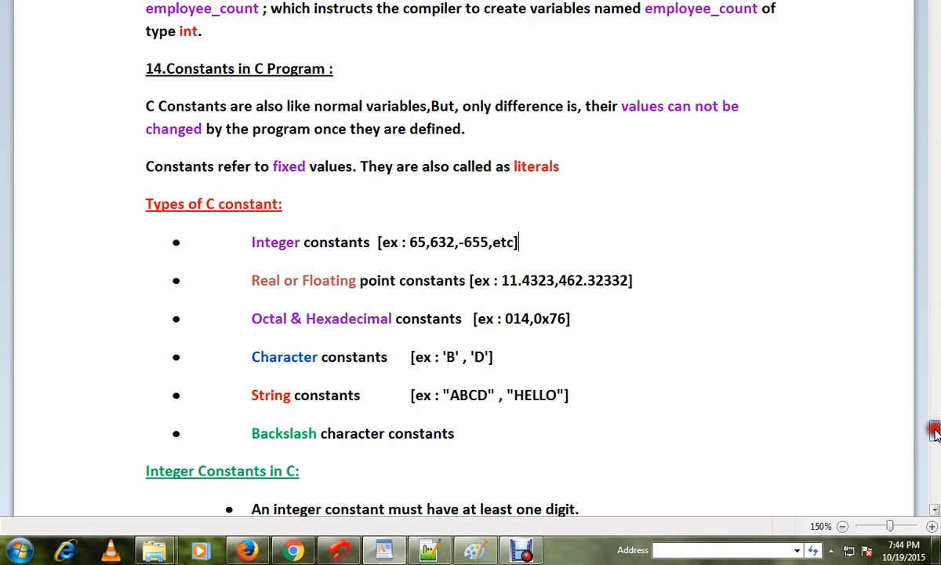
pyautogui.scroll(-3)
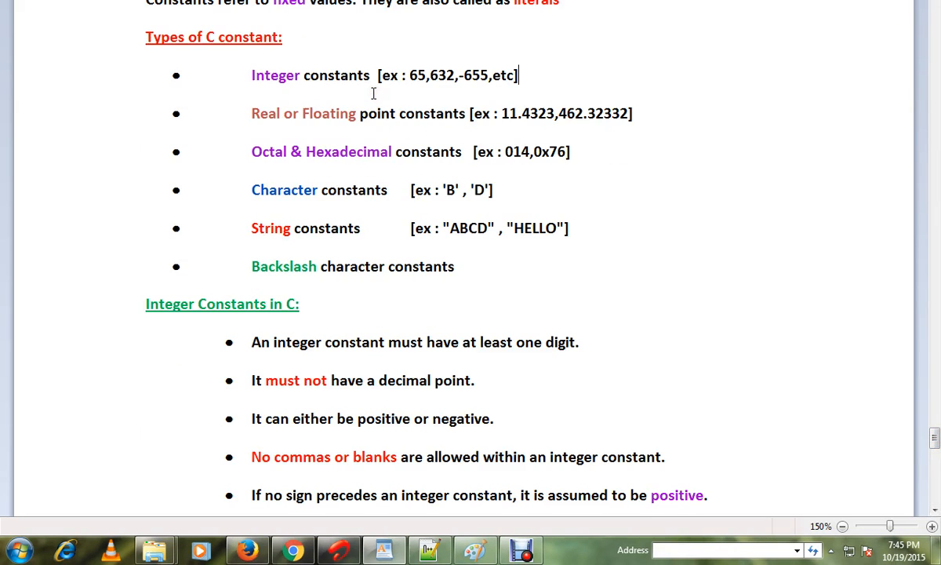
pyautogui.moveTo(360, 198)
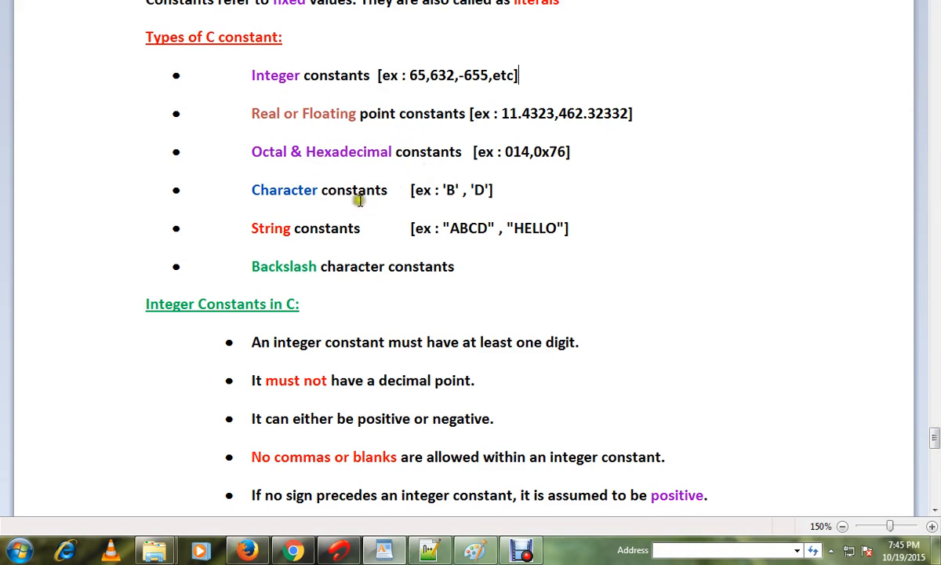
pyautogui.moveTo(302, 275)
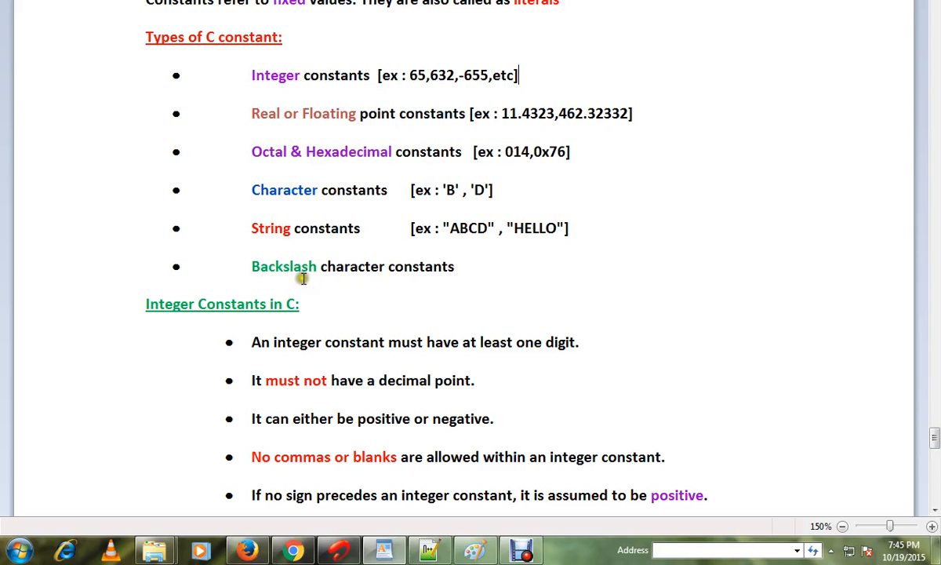
pyautogui.moveTo(491, 294)
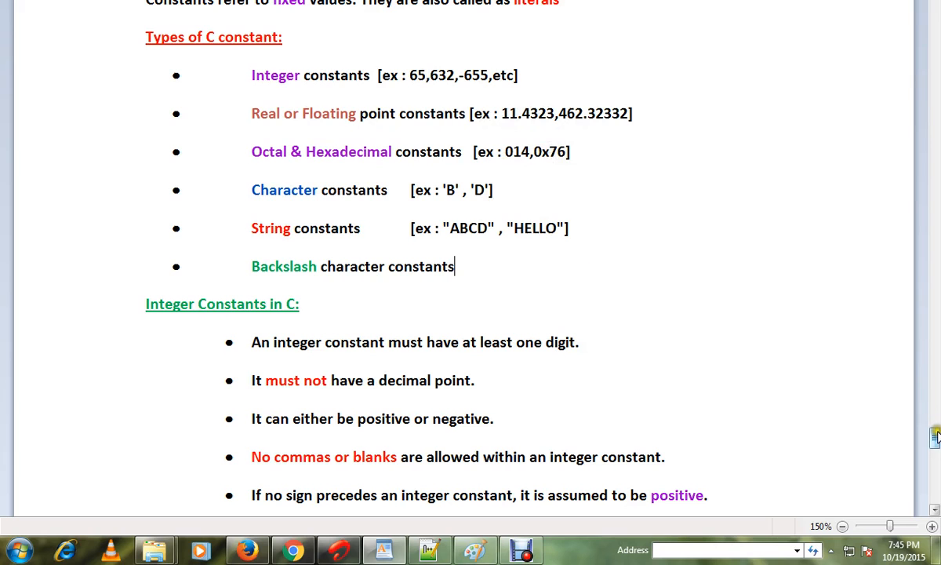
pyautogui.scroll(-3)
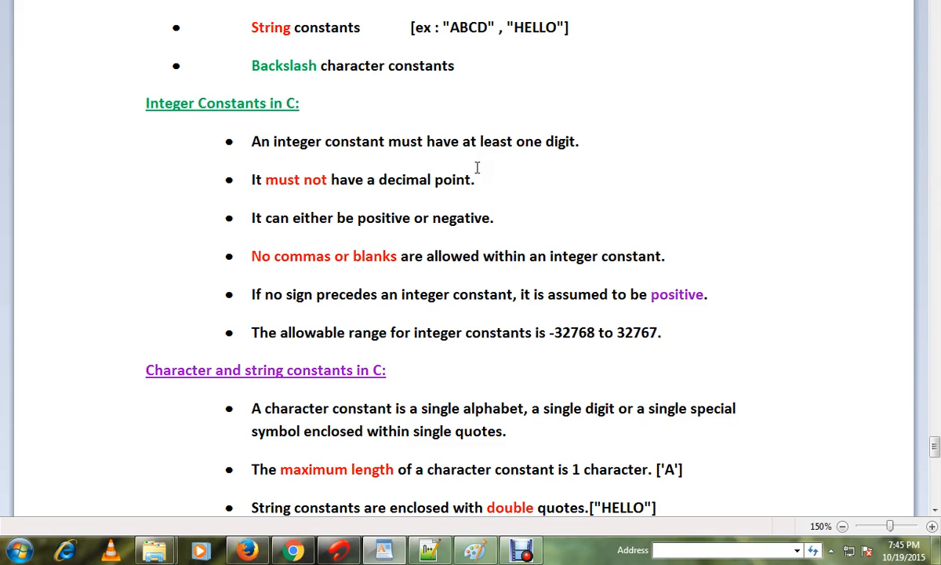
pyautogui.moveTo(386, 244)
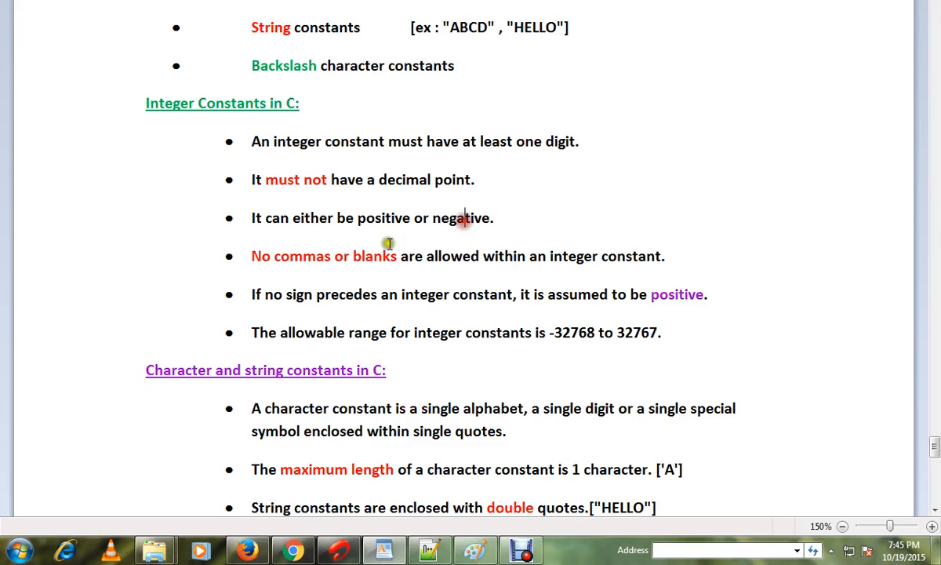
pyautogui.moveTo(387, 297)
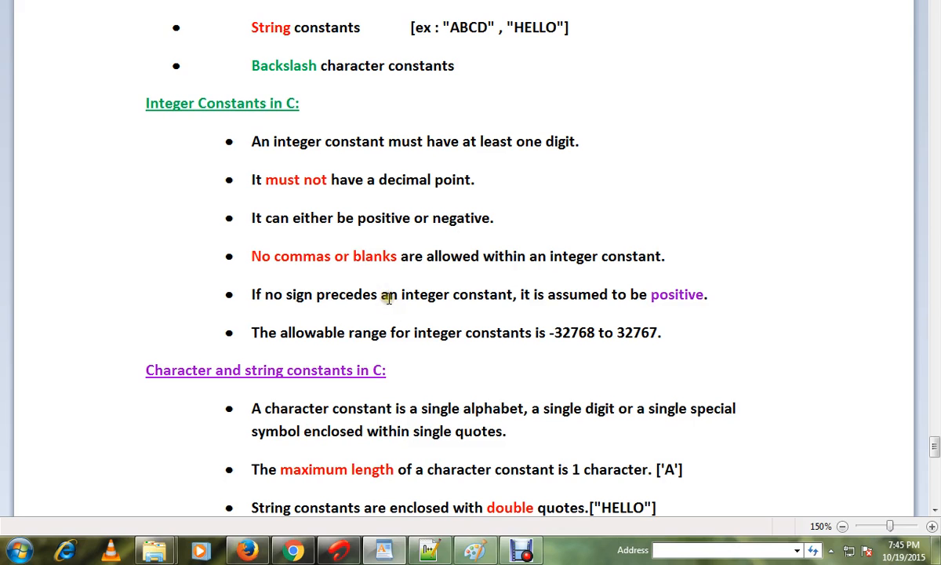
pyautogui.moveTo(869, 404)
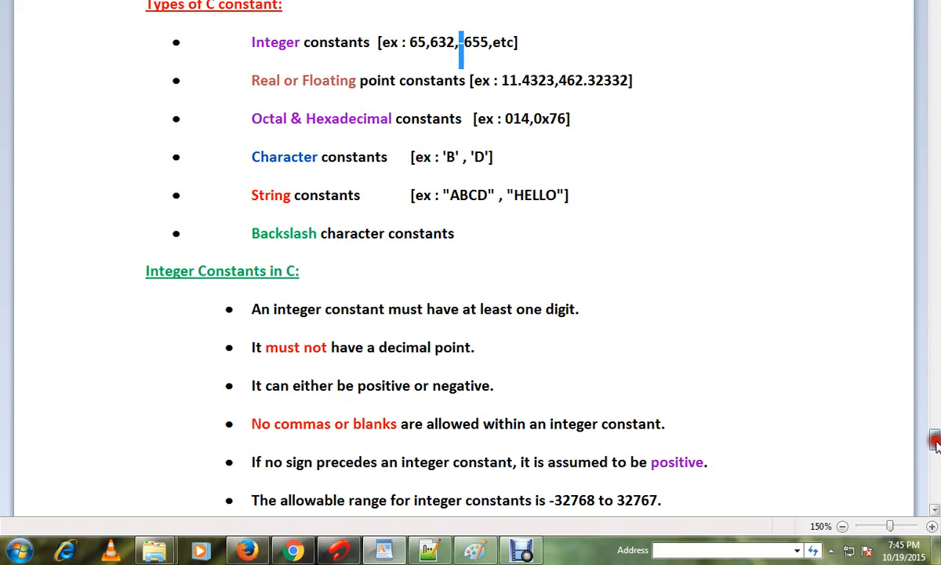
pyautogui.scroll(-3)
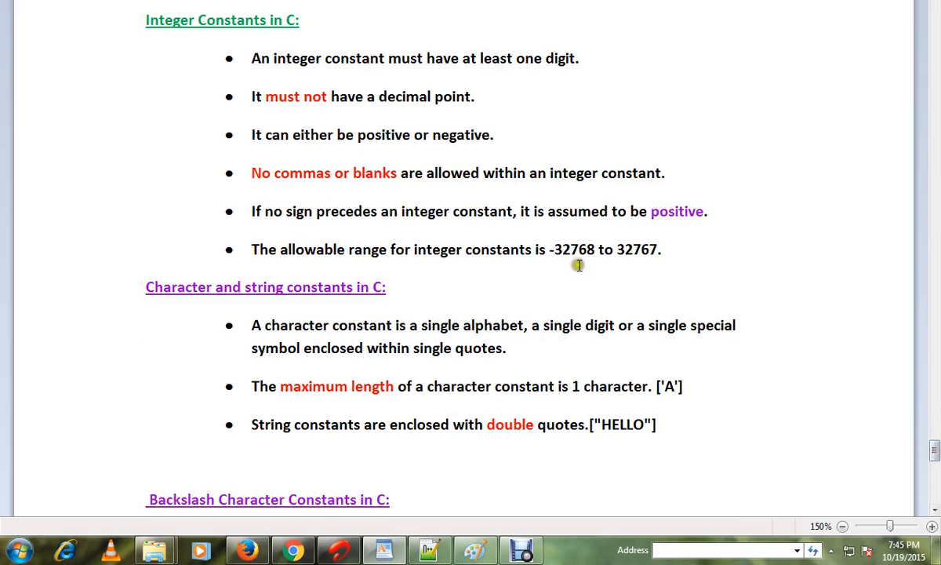
pyautogui.moveTo(459, 325)
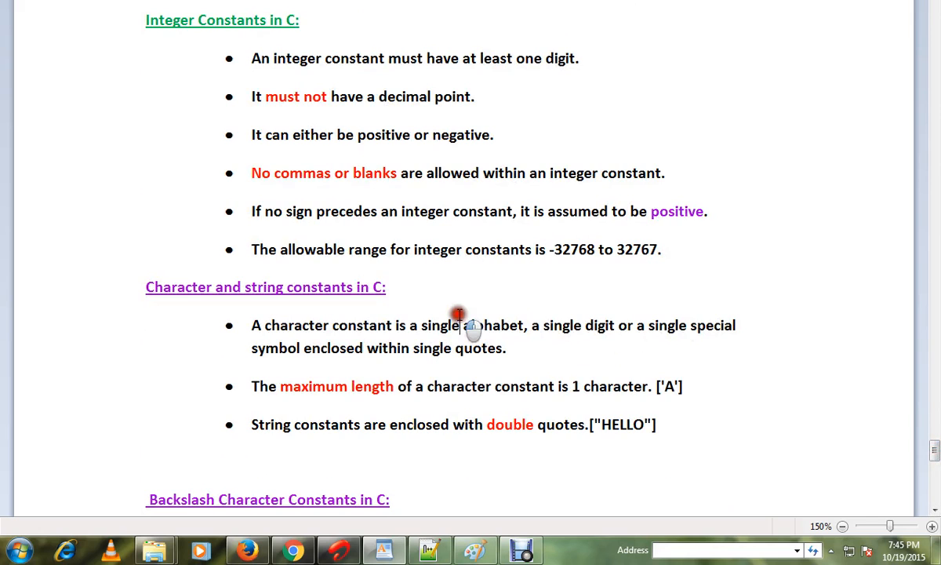
pyautogui.scroll(-3)
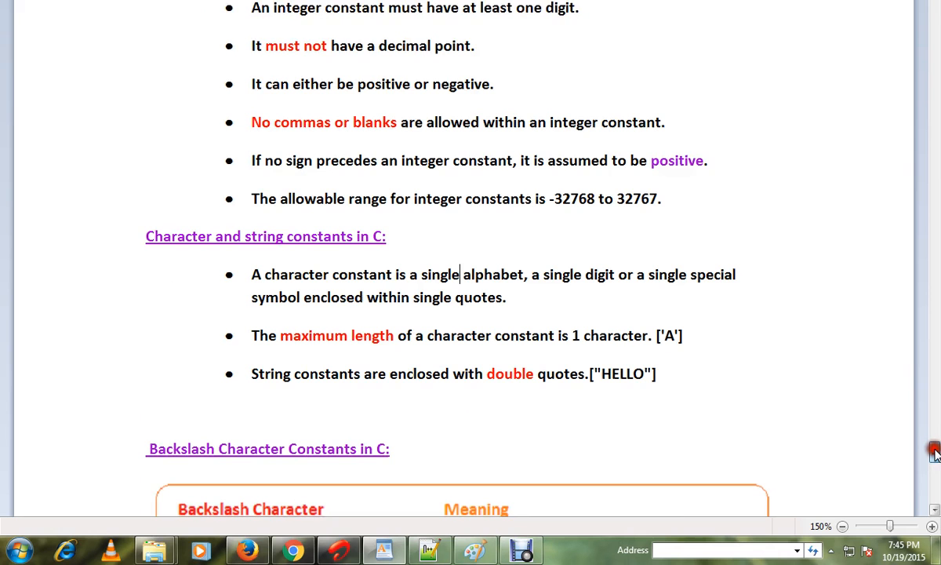
pyautogui.scroll(-3)
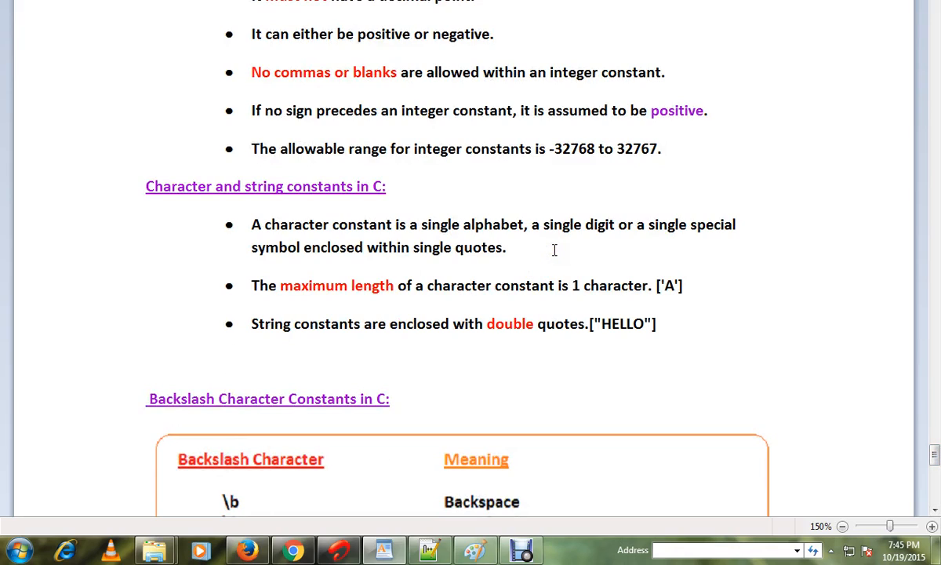
pyautogui.moveTo(649, 243)
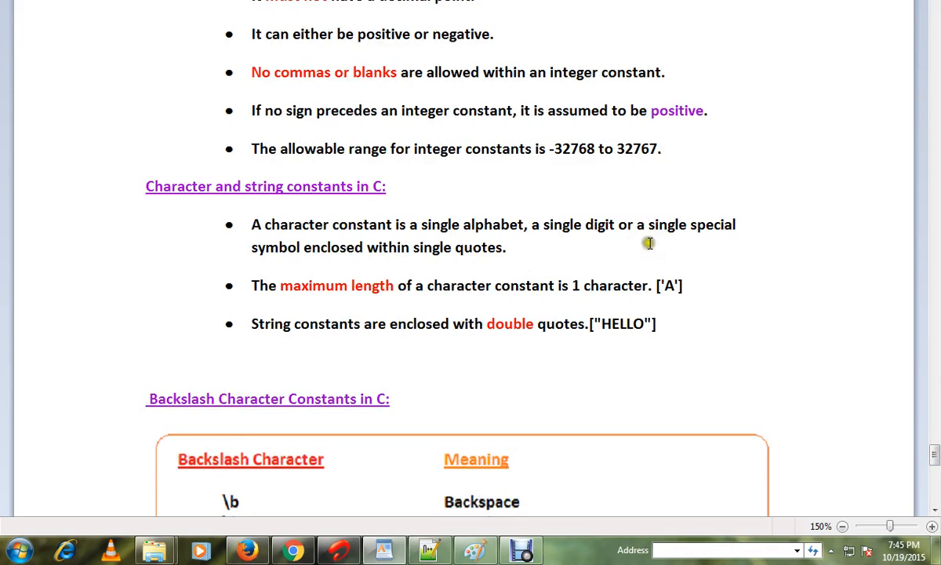
pyautogui.moveTo(414, 247)
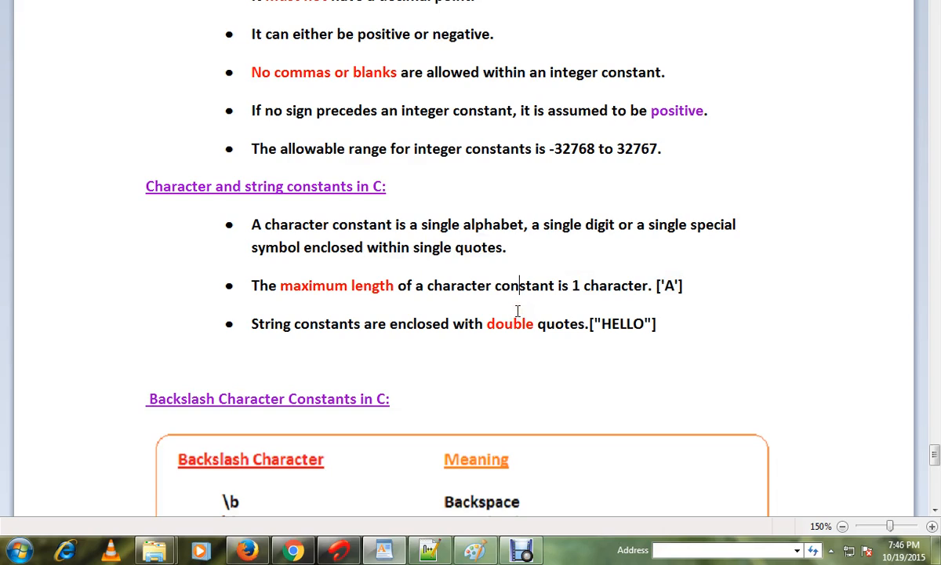
pyautogui.moveTo(467, 344)
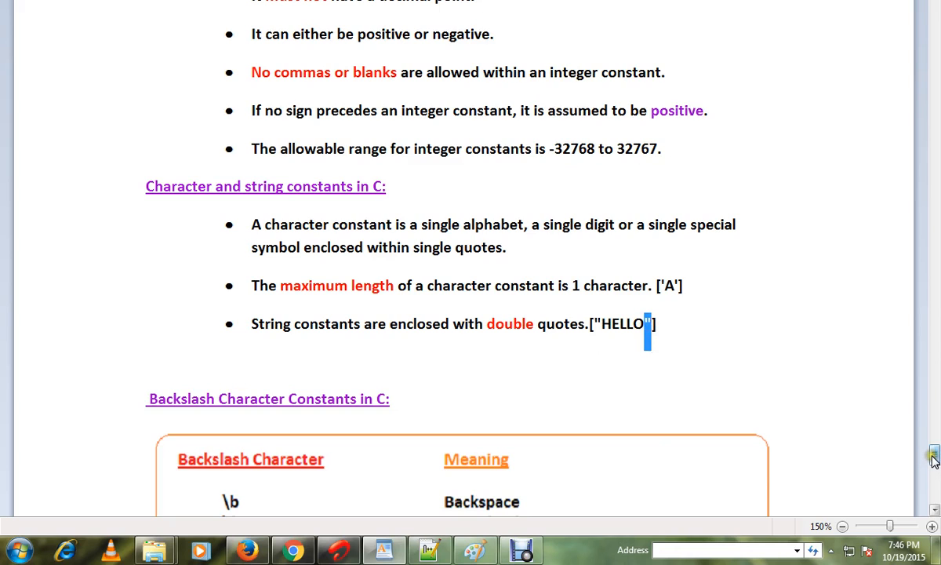
pyautogui.scroll(-3)
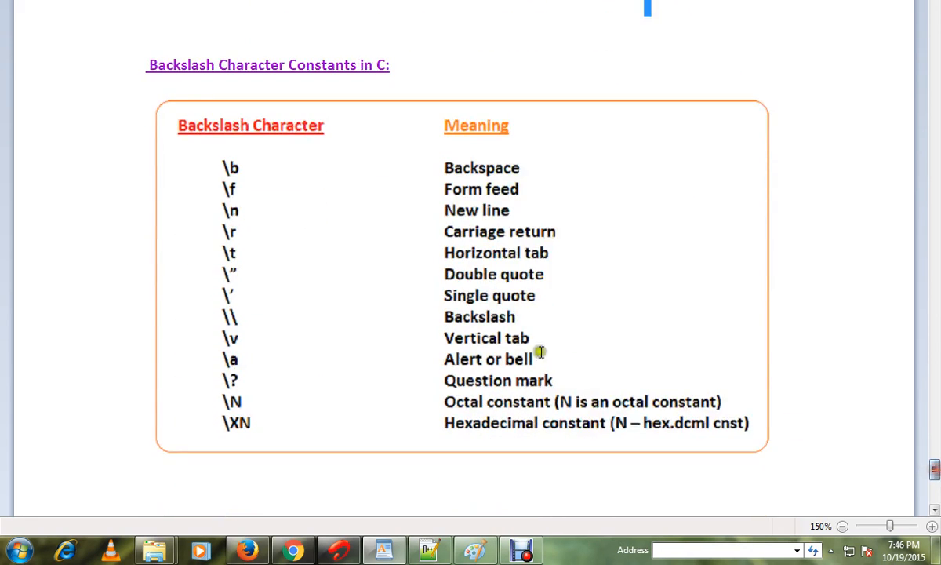
pyautogui.moveTo(481, 316)
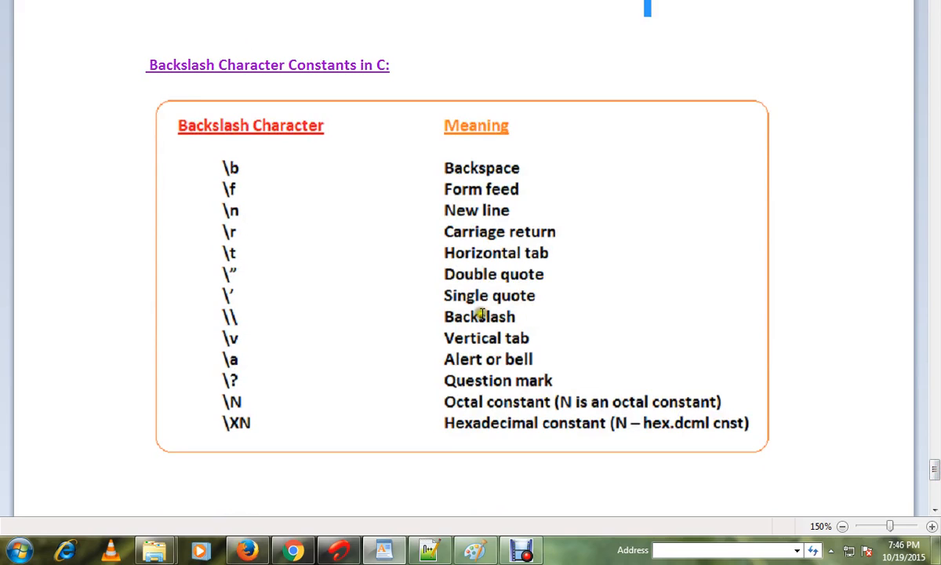
pyautogui.moveTo(253, 424)
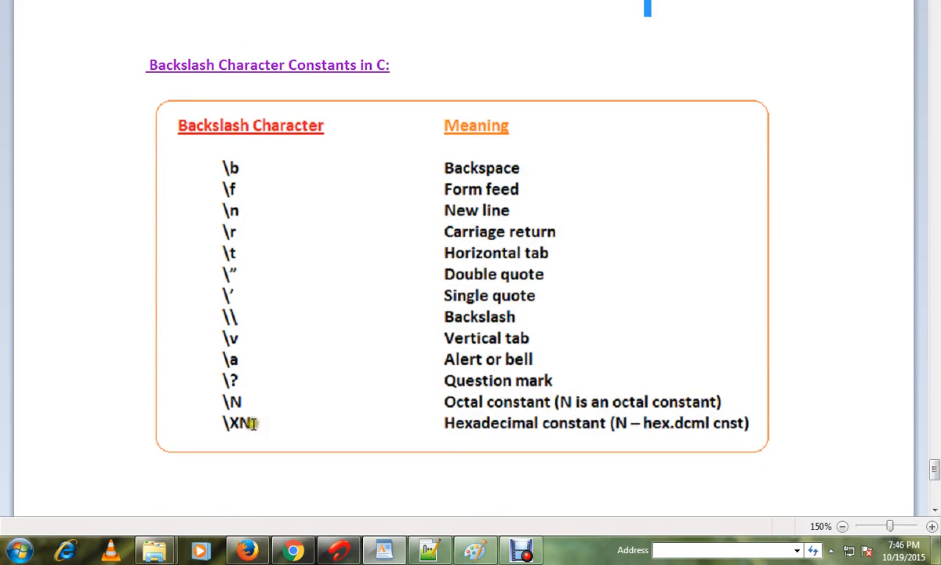
pyautogui.moveTo(257, 184)
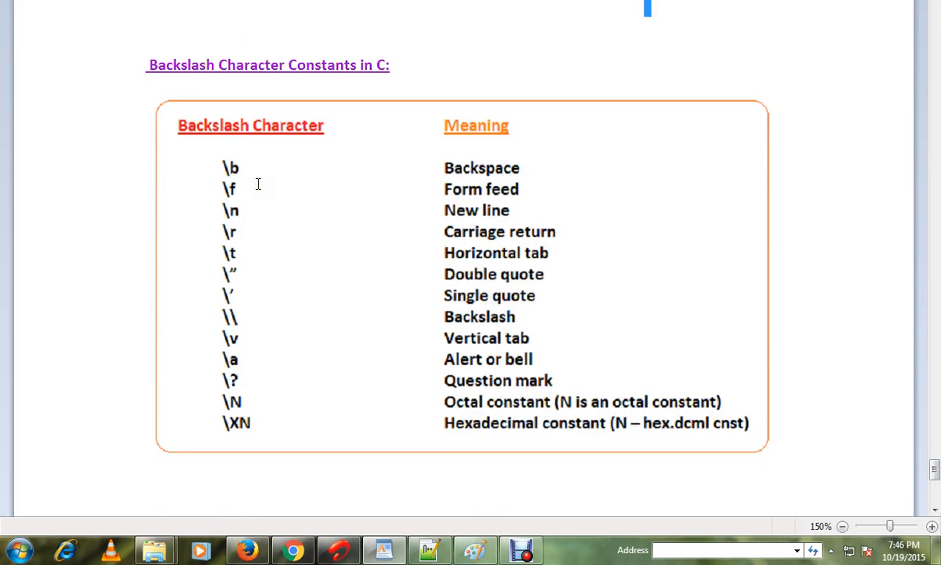
pyautogui.moveTo(547, 274)
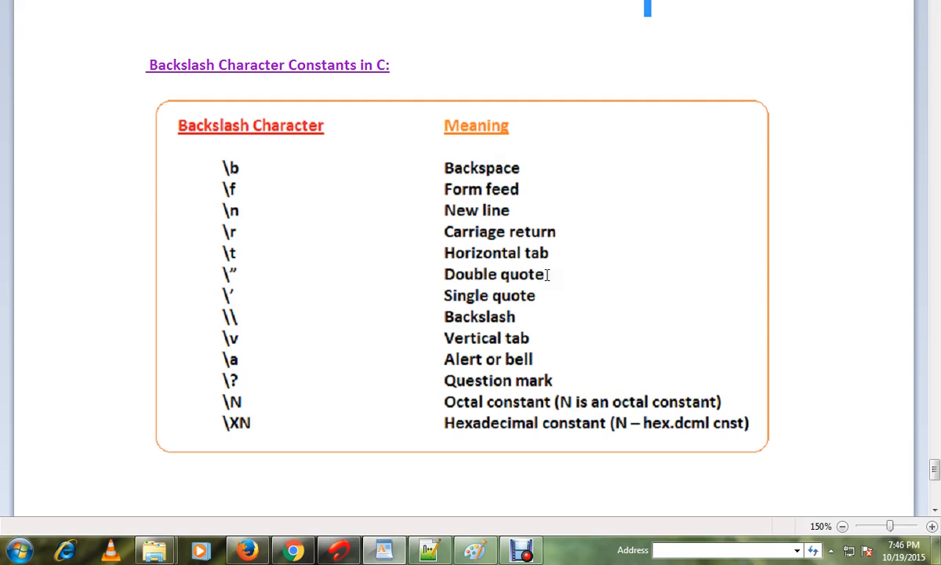
pyautogui.moveTo(775, 441)
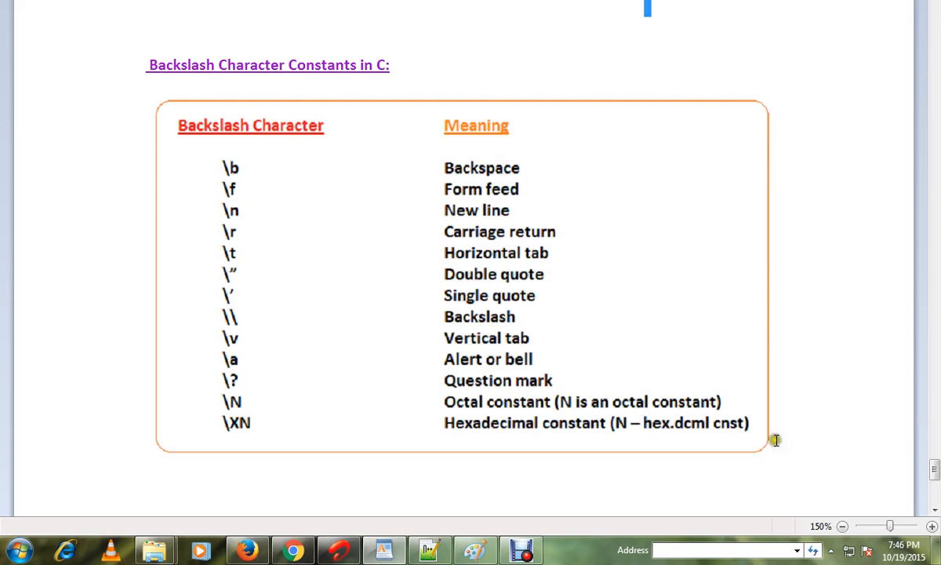
pyautogui.scroll(-3)
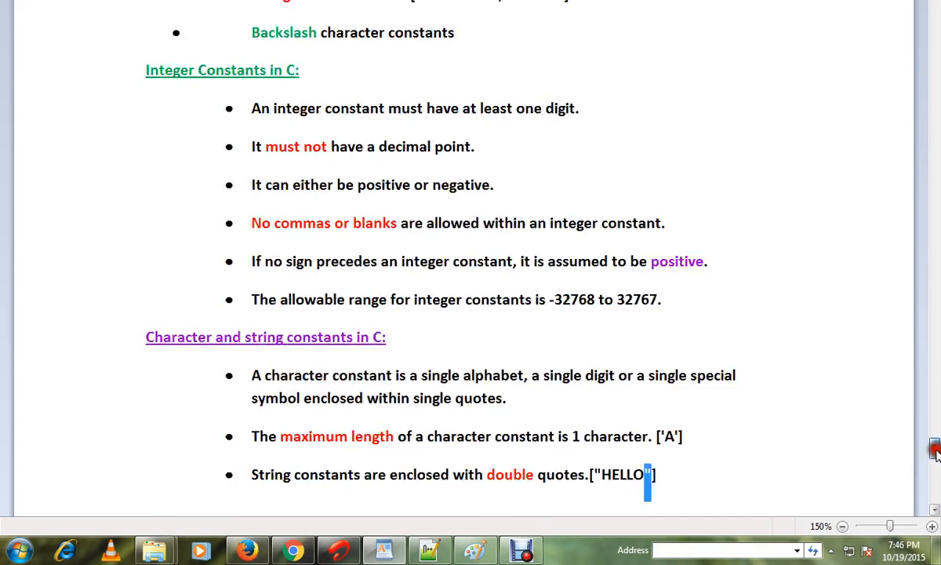
pyautogui.scroll(3)
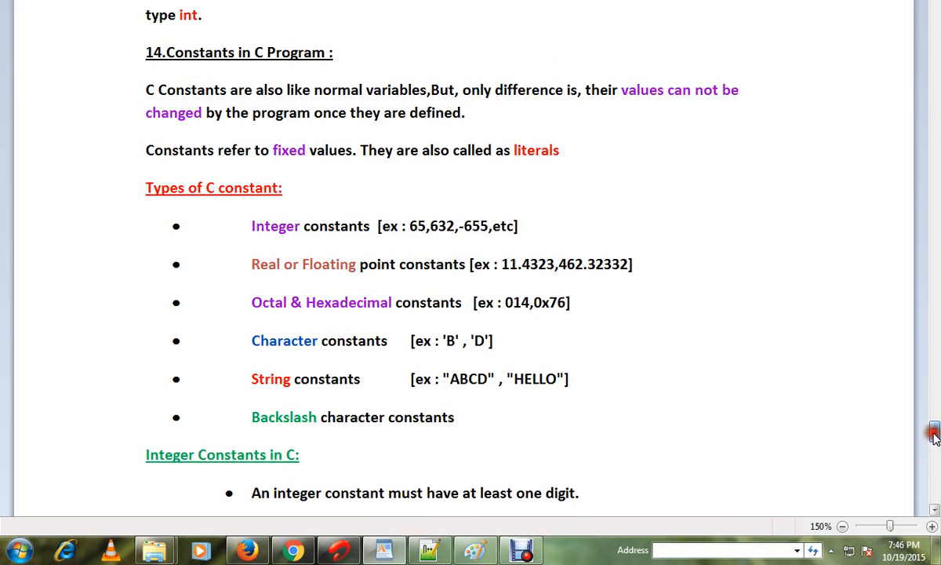